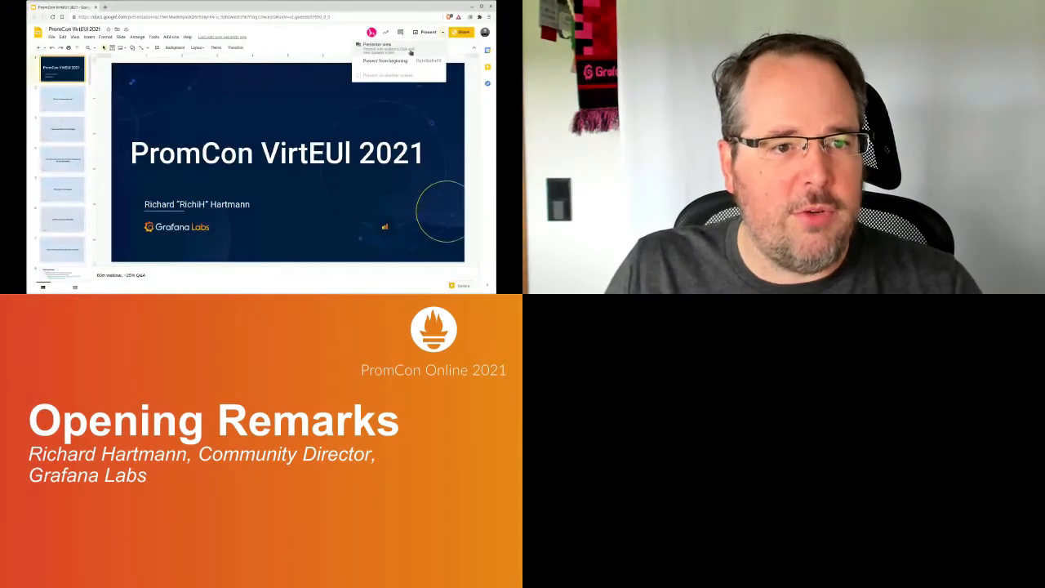
Start presenting the deck full-screen, landing on the 'If you're vaccinated, you're privileged' slide.
click(394, 60)
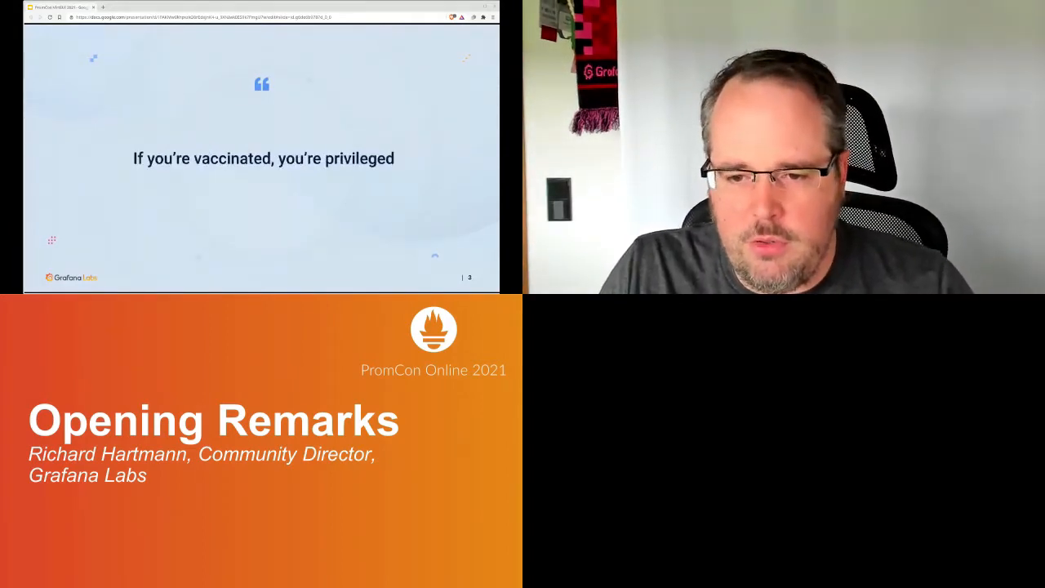
Advance past the COVAX slide to slide 7, 'Reach out to your friends, family, and co-workers'.
key(Right)
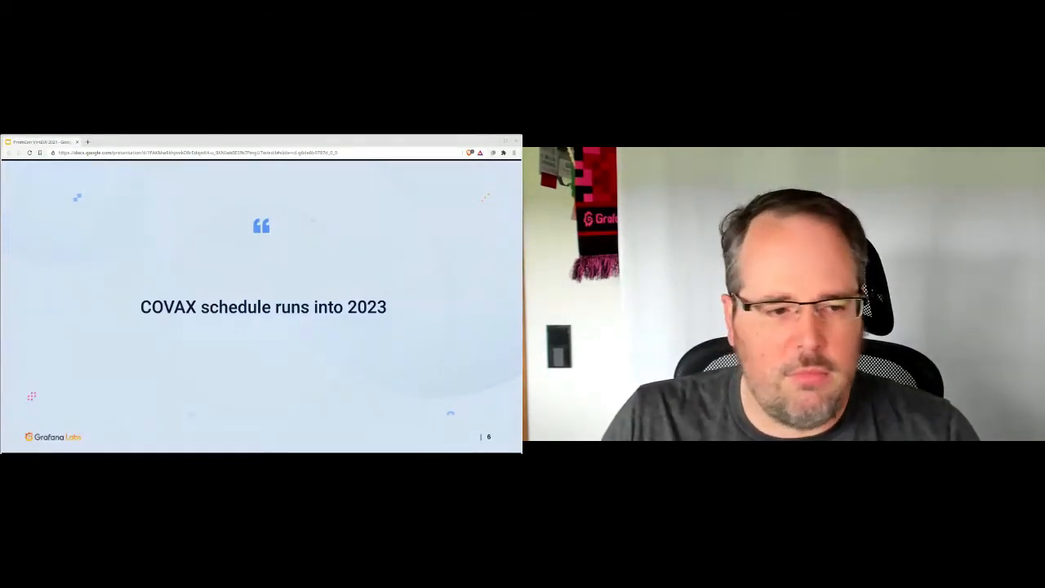
key(Right)
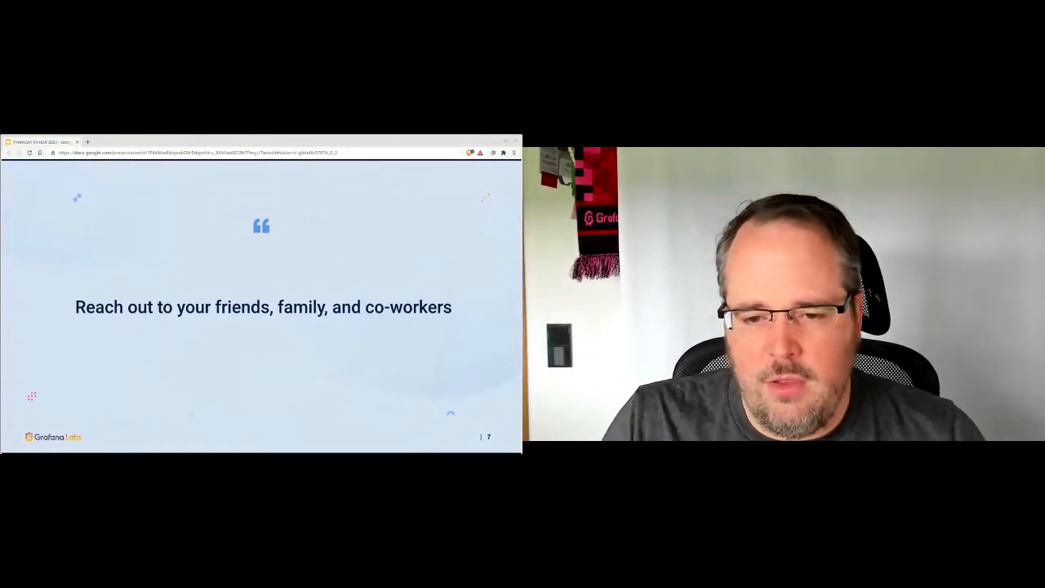
key(Right)
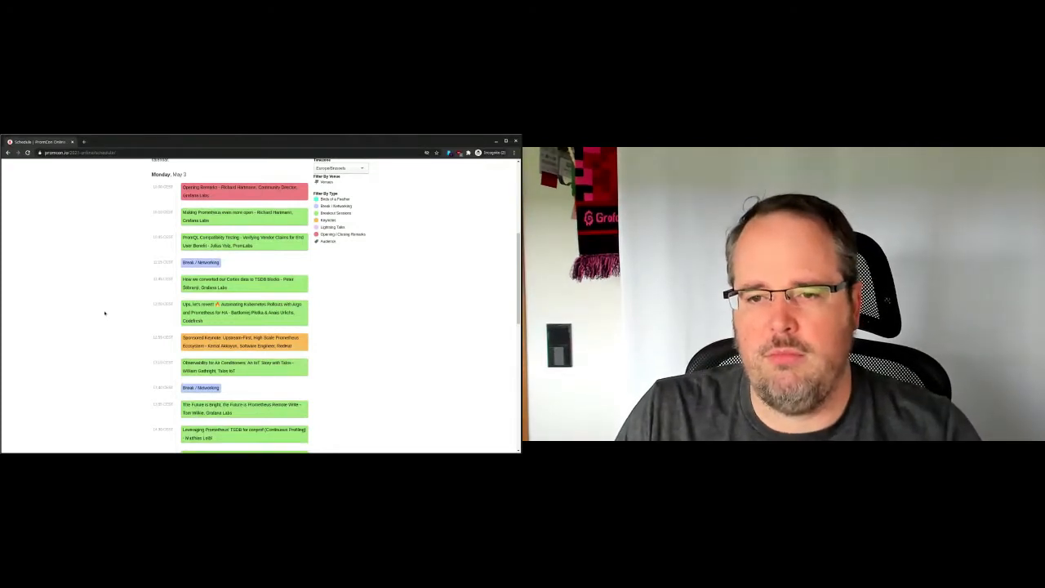
scroll(down, 3)
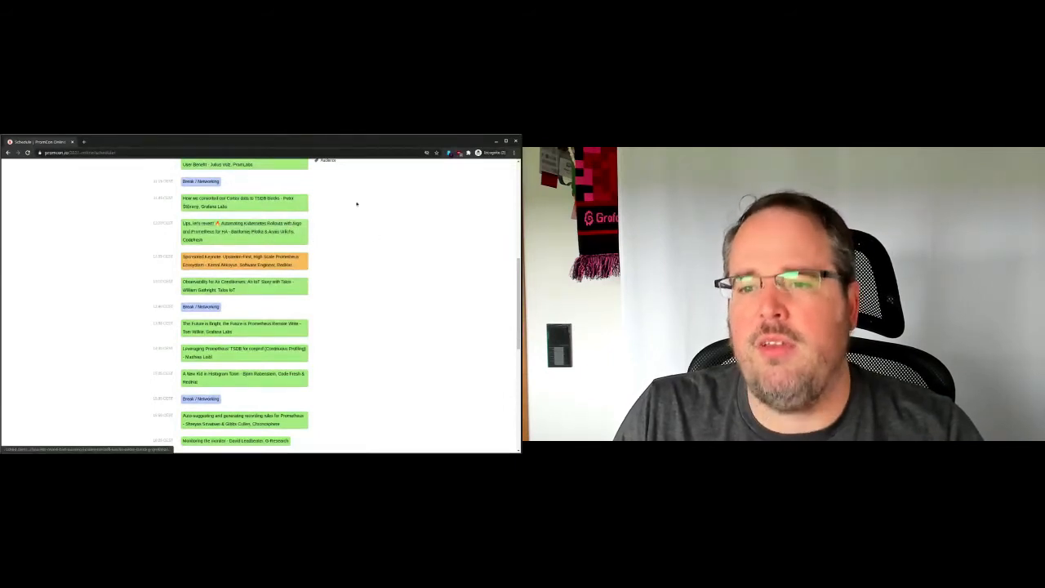
mouse_move(372, 278)
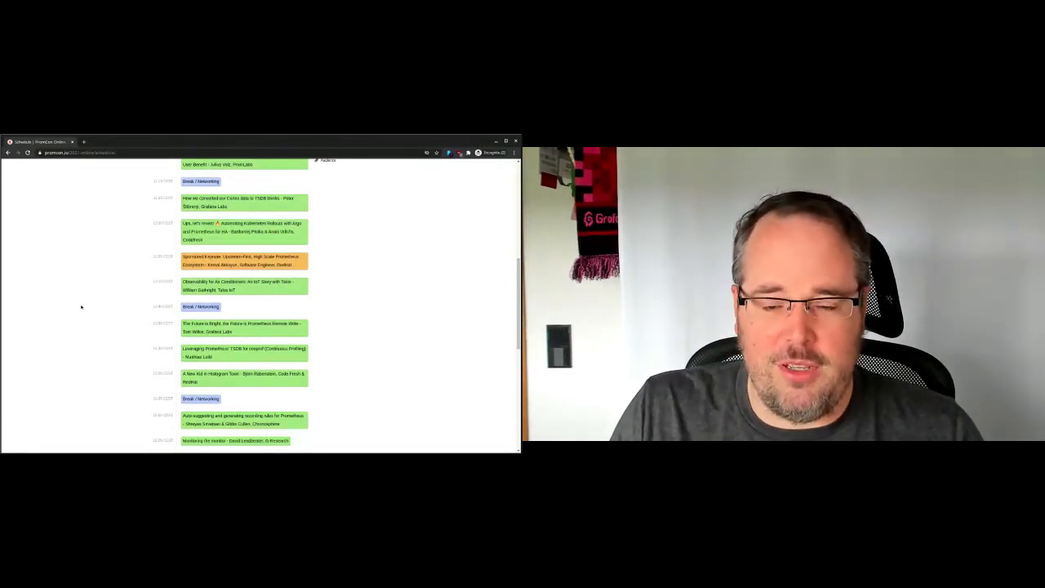
scroll(down, 3)
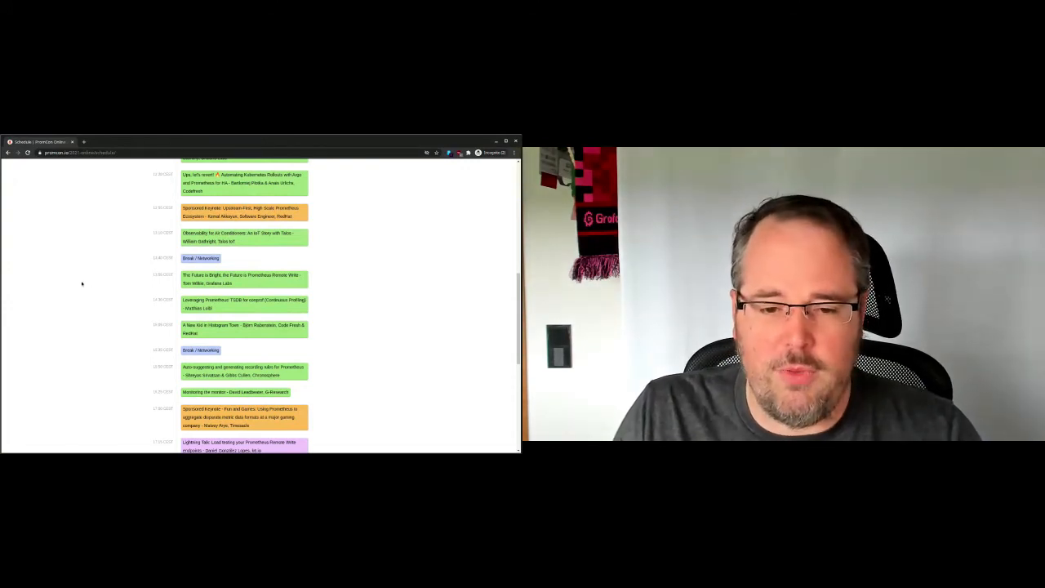
scroll(up, 3)
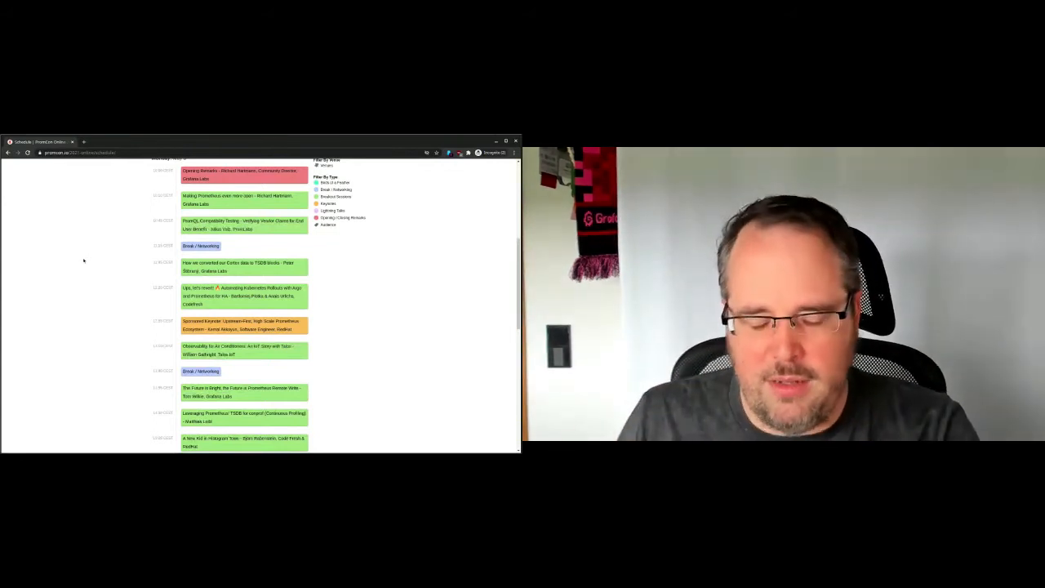
Scroll Monday's schedule down past the later talks to the first lightning talks.
scroll(down, 3)
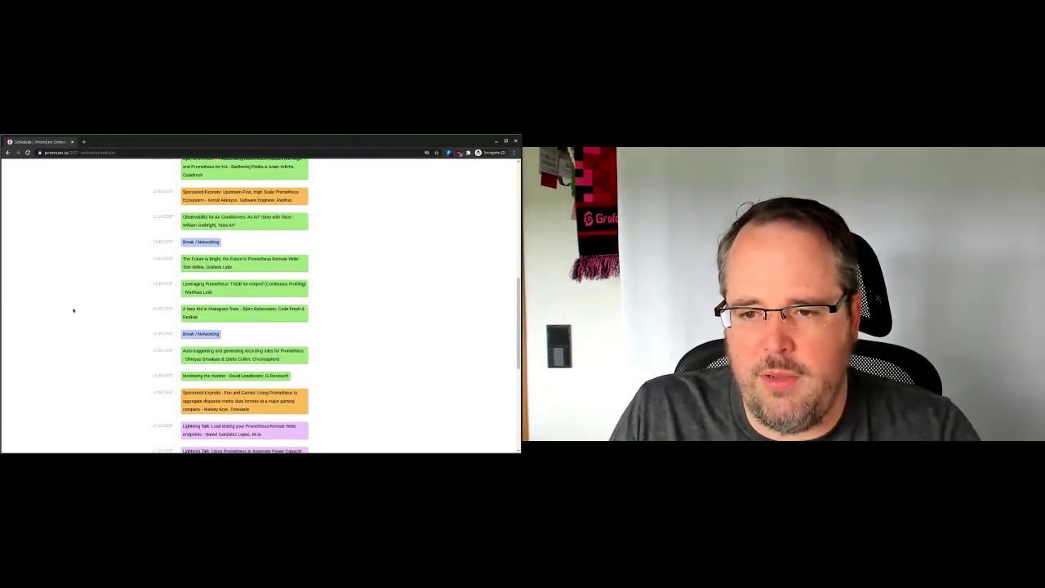
scroll(down, 3)
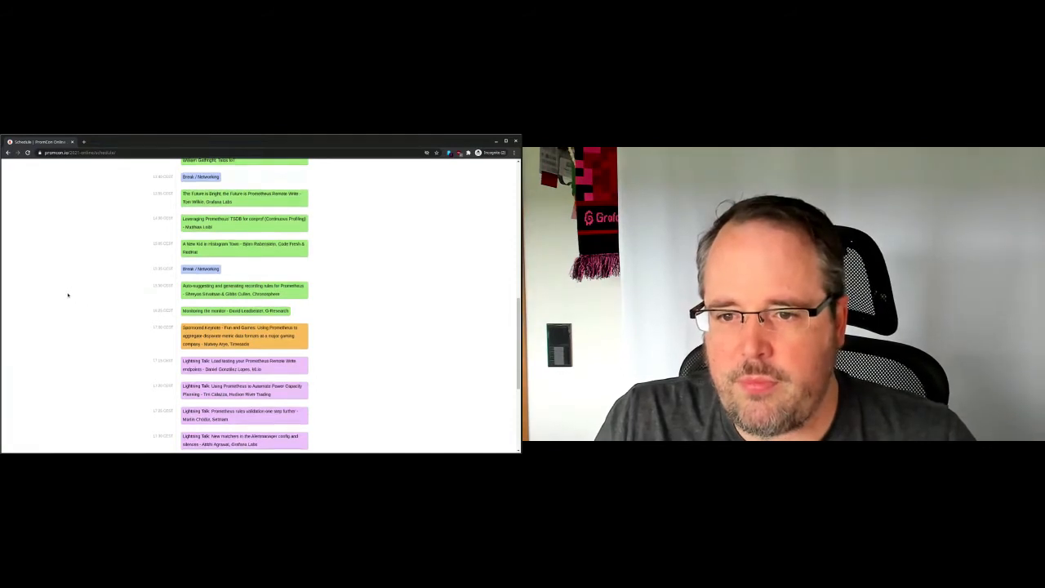
scroll(down, 3)
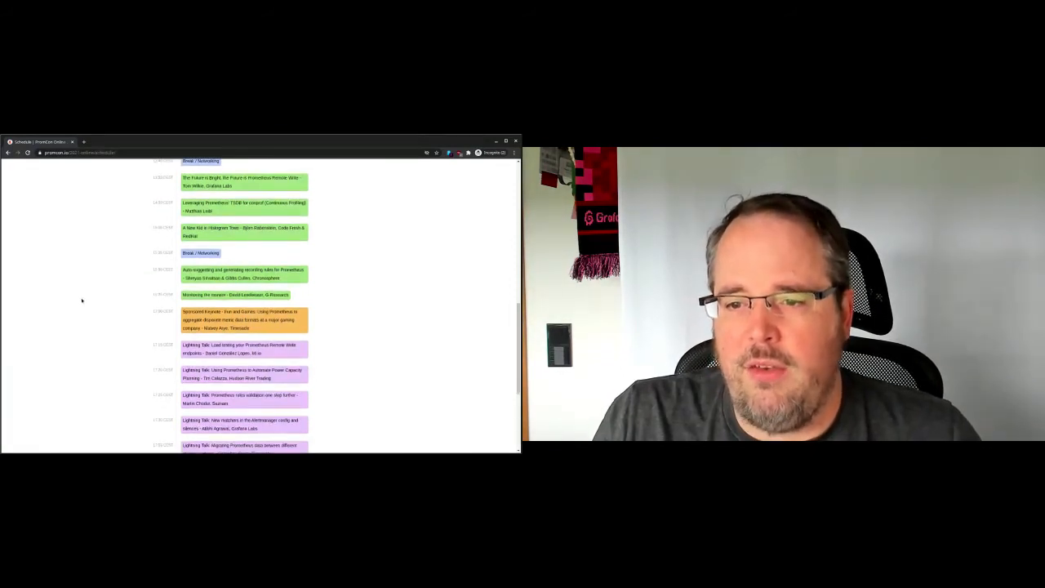
mouse_move(90, 286)
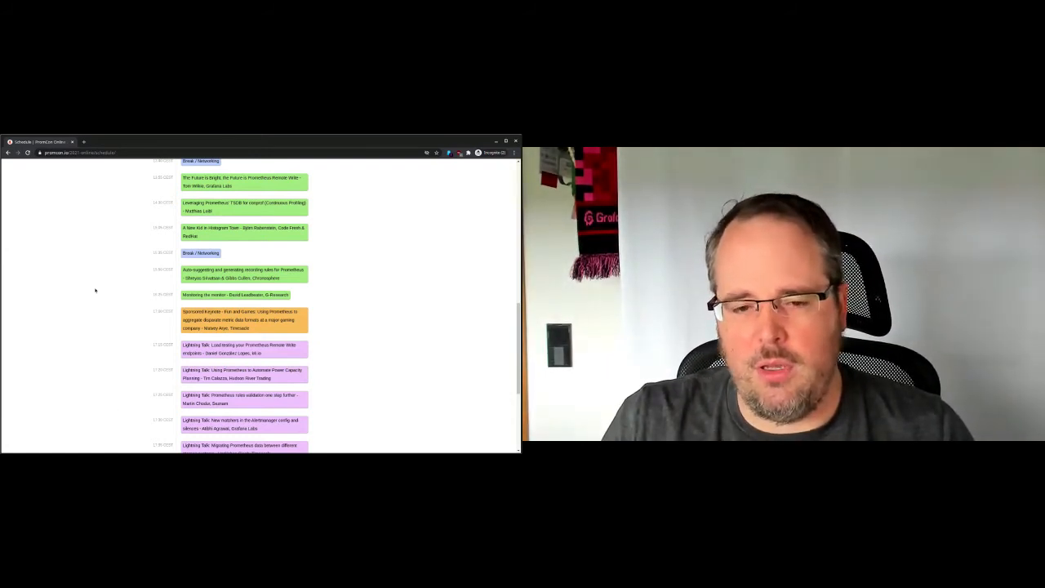
mouse_move(121, 406)
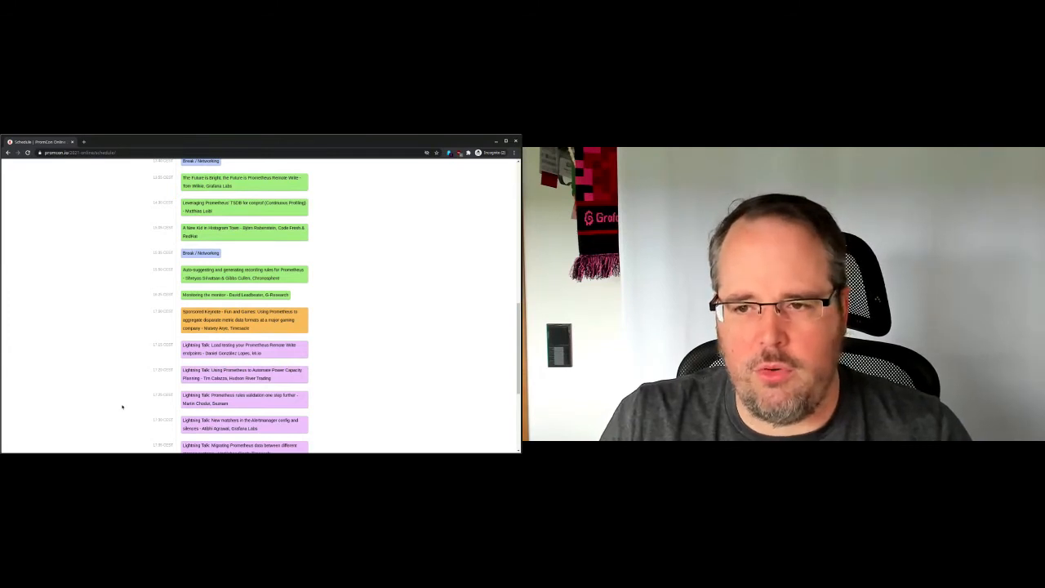
Scroll to the bottom of Monday's schedule, showing the full lightning talks block and closing sessions.
scroll(down, 3)
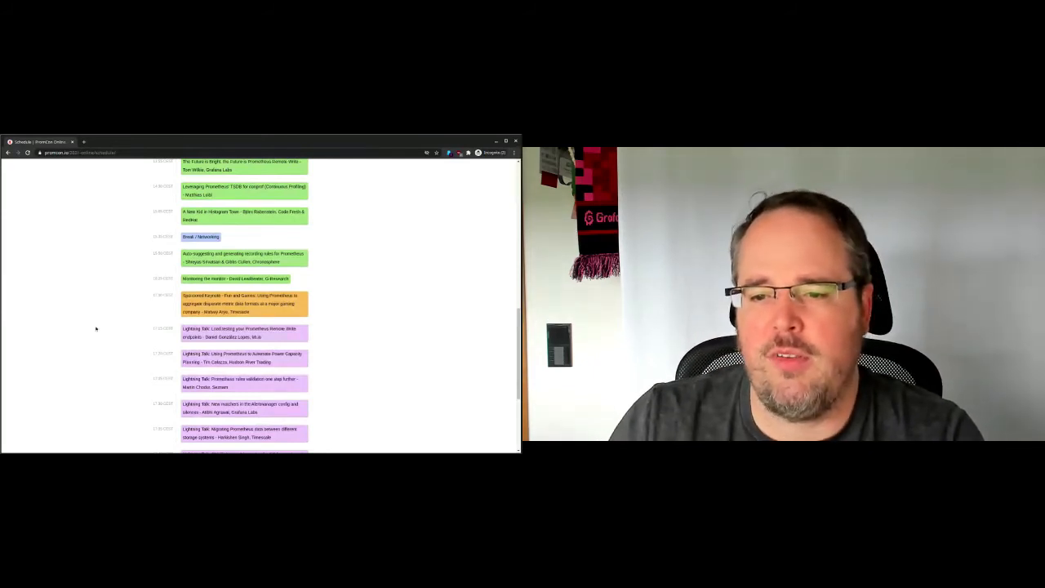
scroll(down, 3)
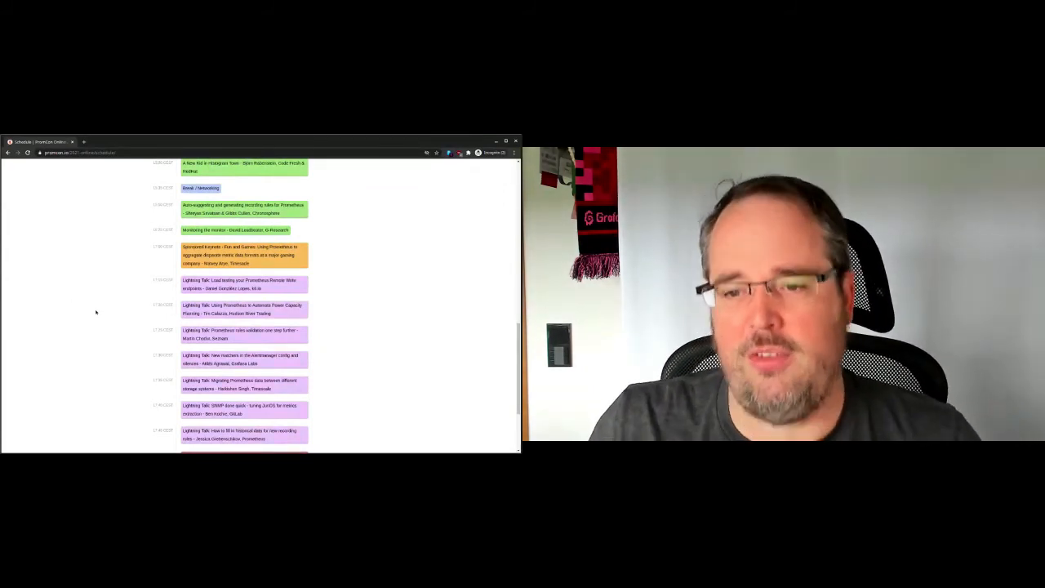
scroll(down, 3)
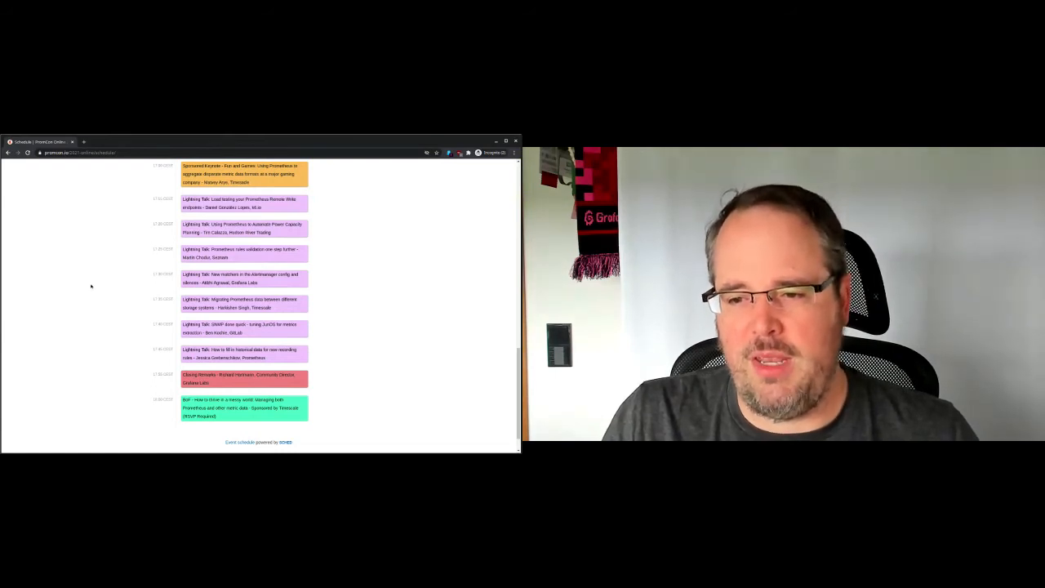
mouse_move(70, 290)
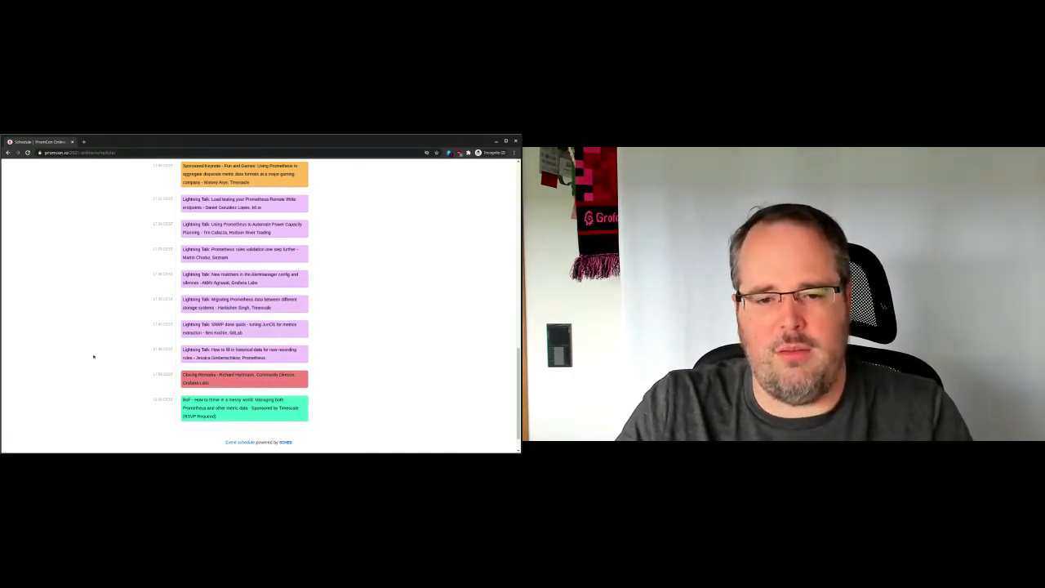
mouse_move(83, 398)
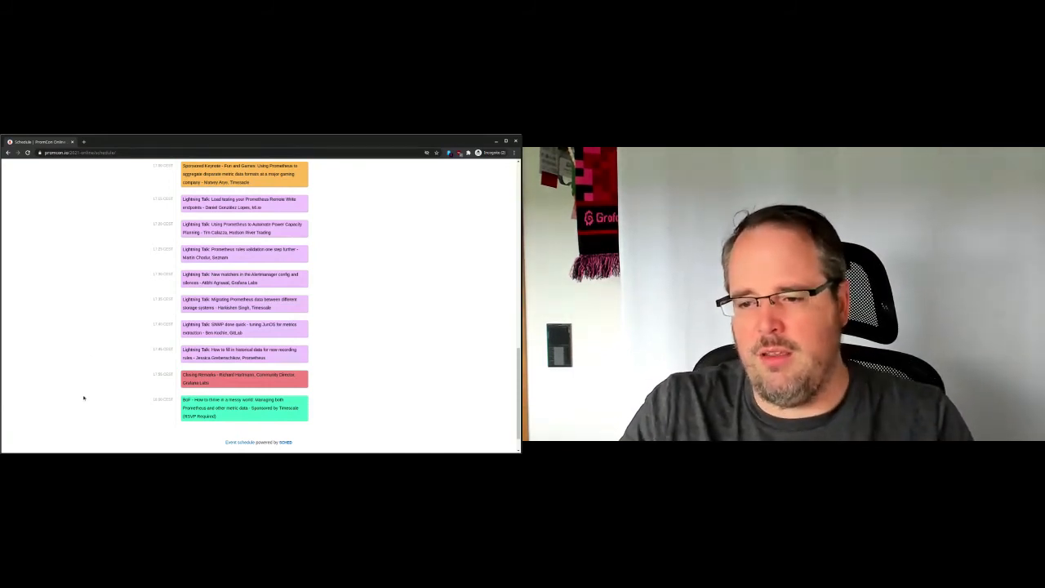